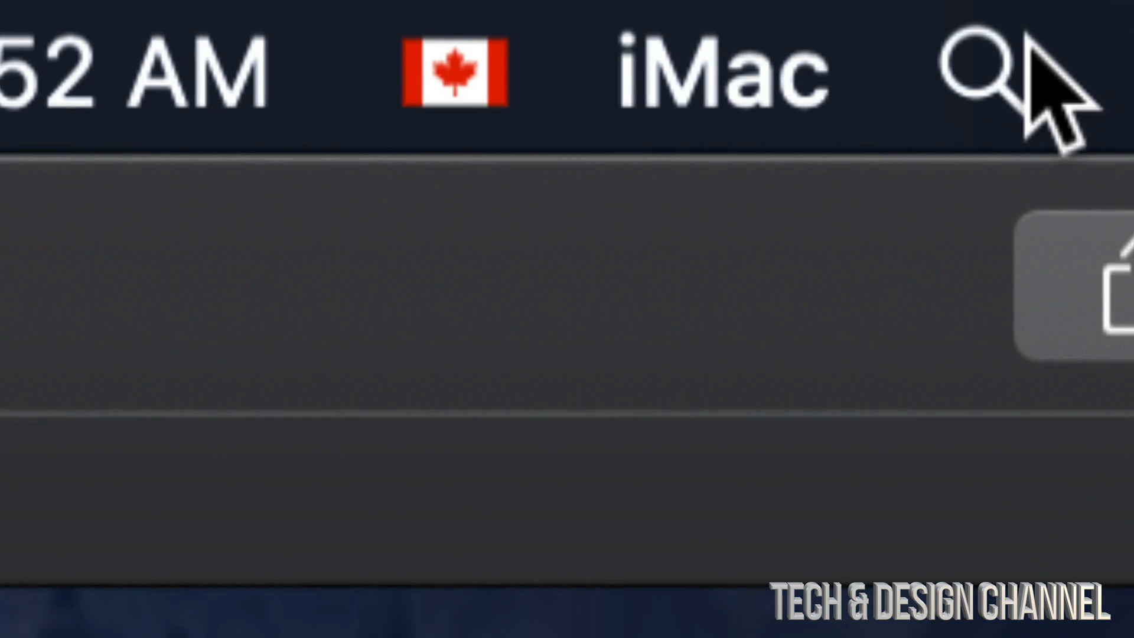
# Step: Search Spotlight for "system" and launch System Preferences from the top hit
pyautogui.click(976, 72)
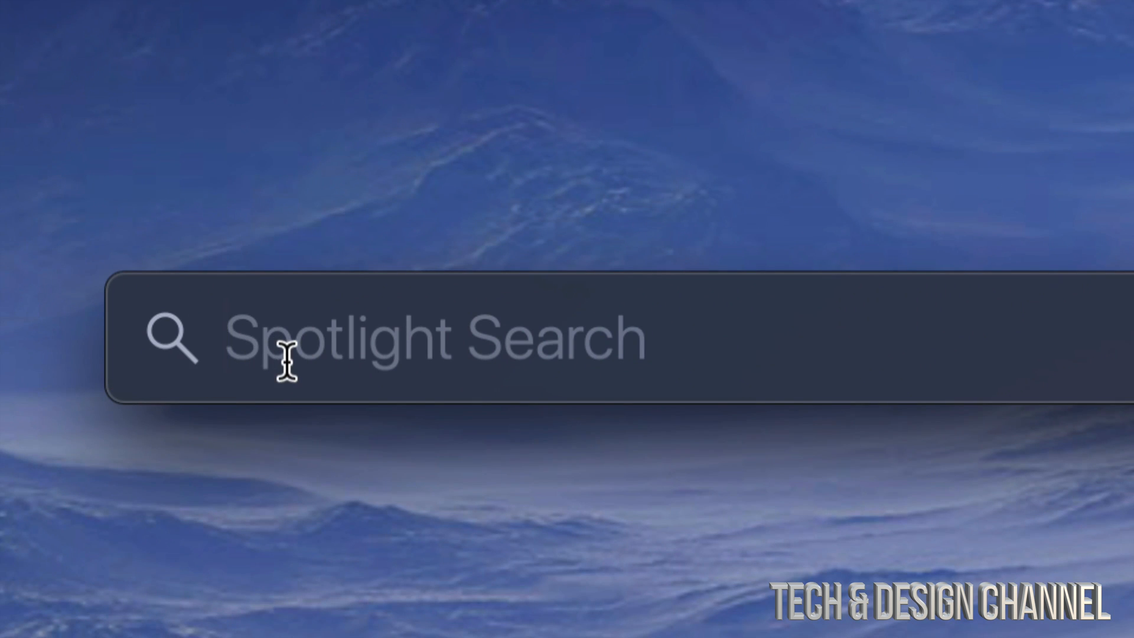
pyautogui.write('system')
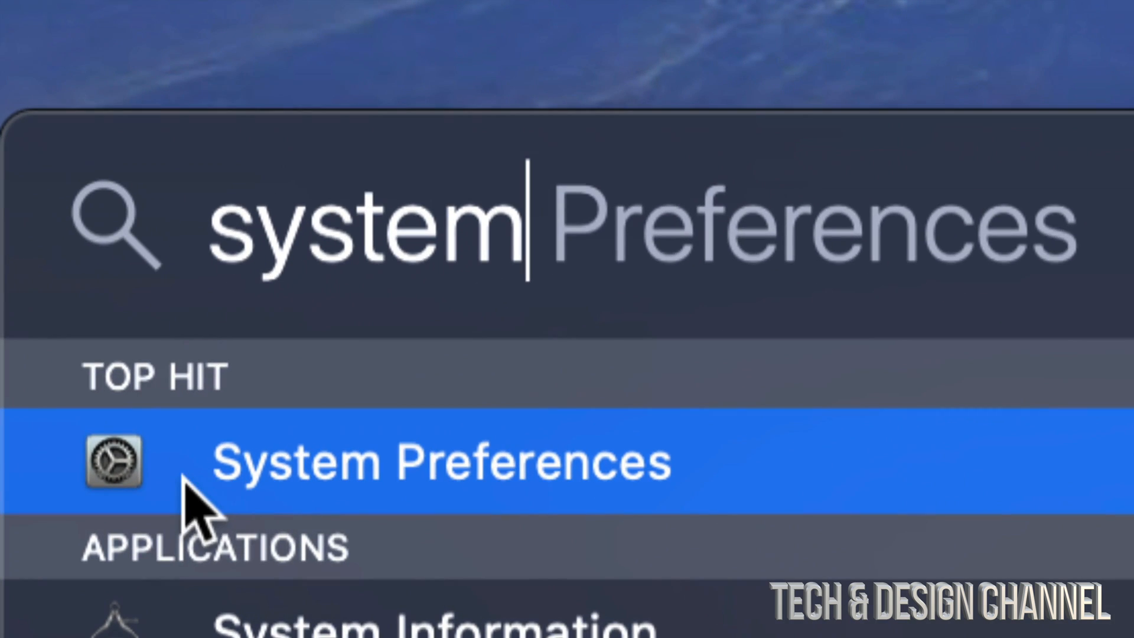
pyautogui.click(441, 460)
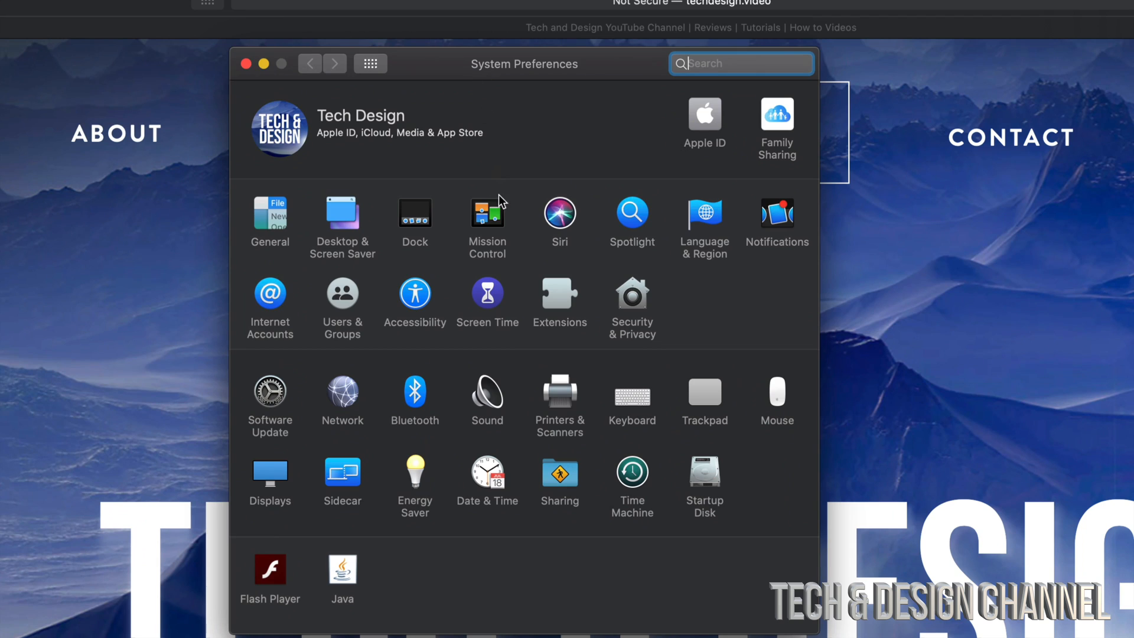
pyautogui.moveTo(626, 316)
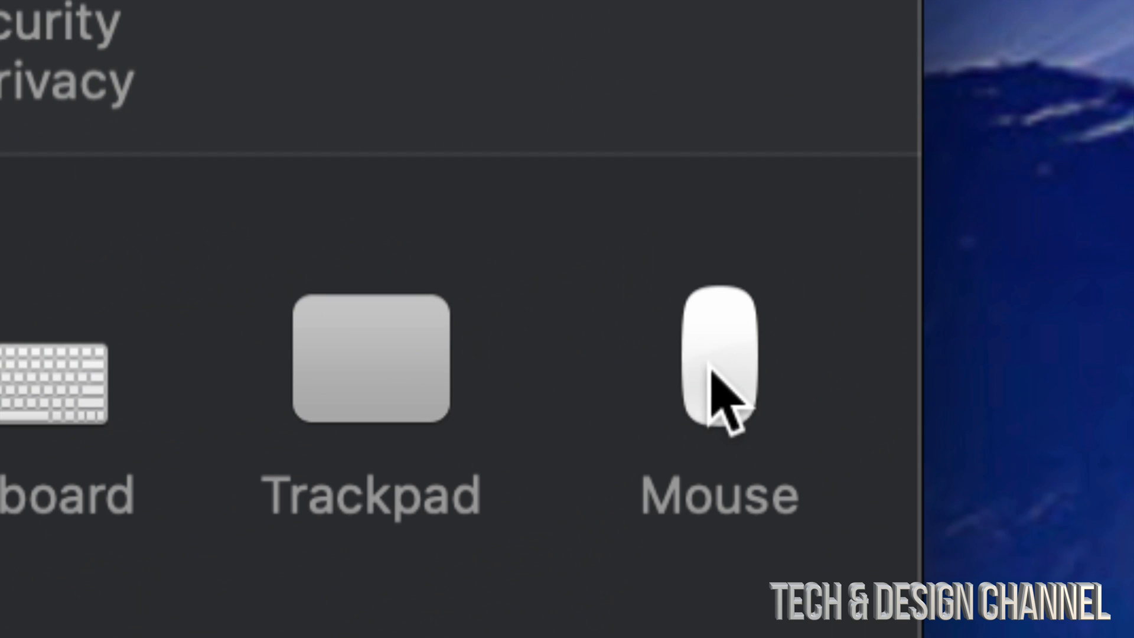
pyautogui.moveTo(387, 397)
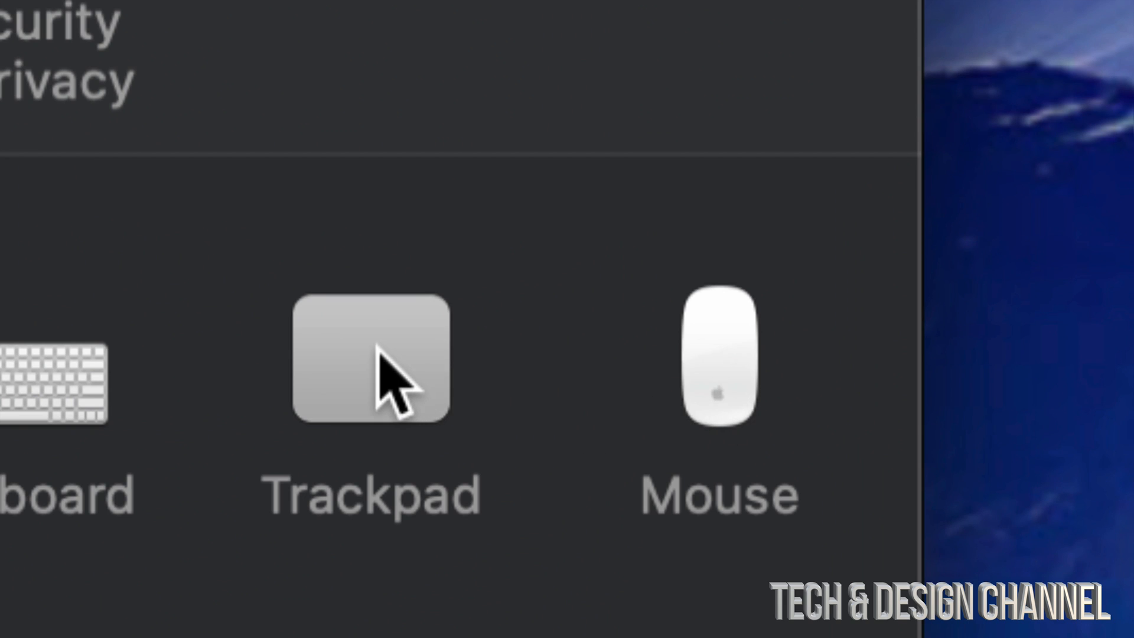
pyautogui.moveTo(416, 361)
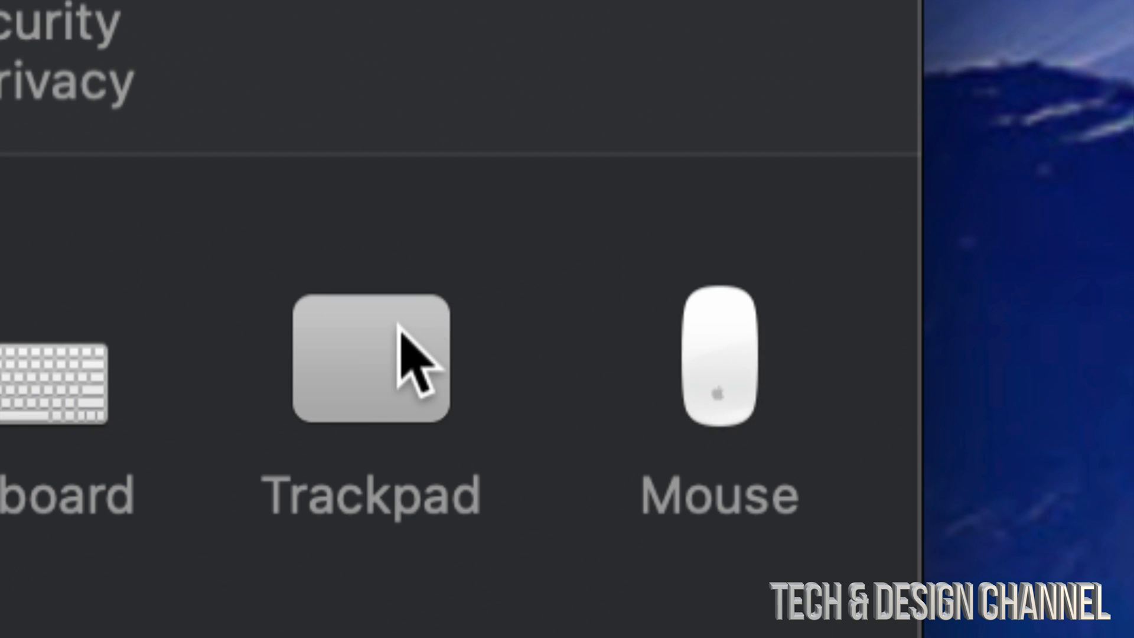
# Step: Open the Trackpad pane, showing its Point & Click settings
pyautogui.click(369, 358)
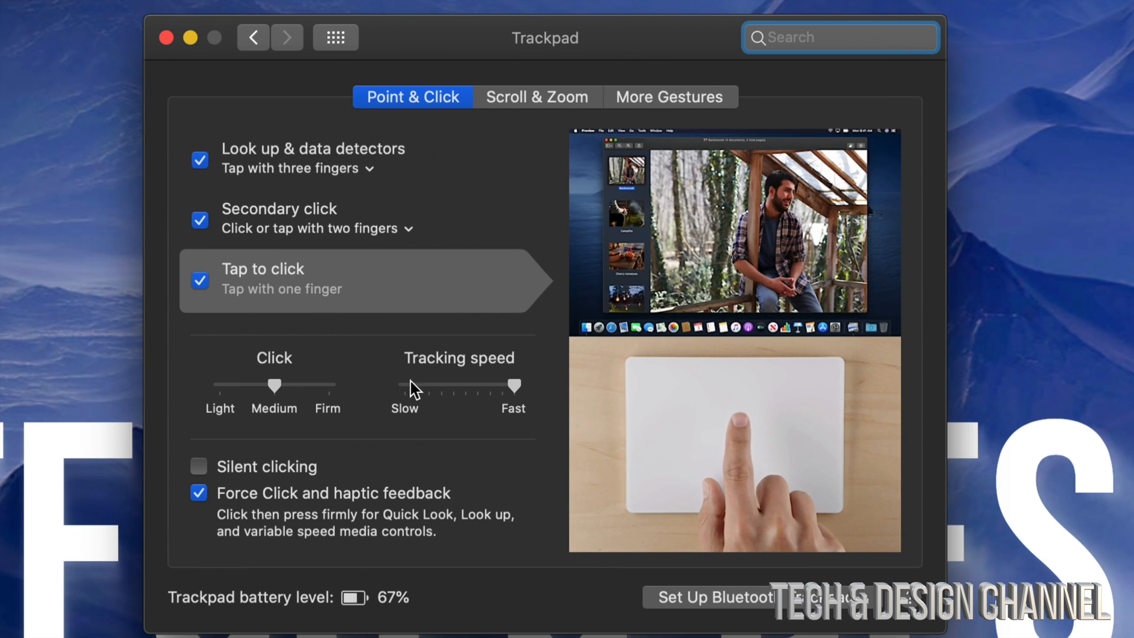
pyautogui.moveTo(452, 387)
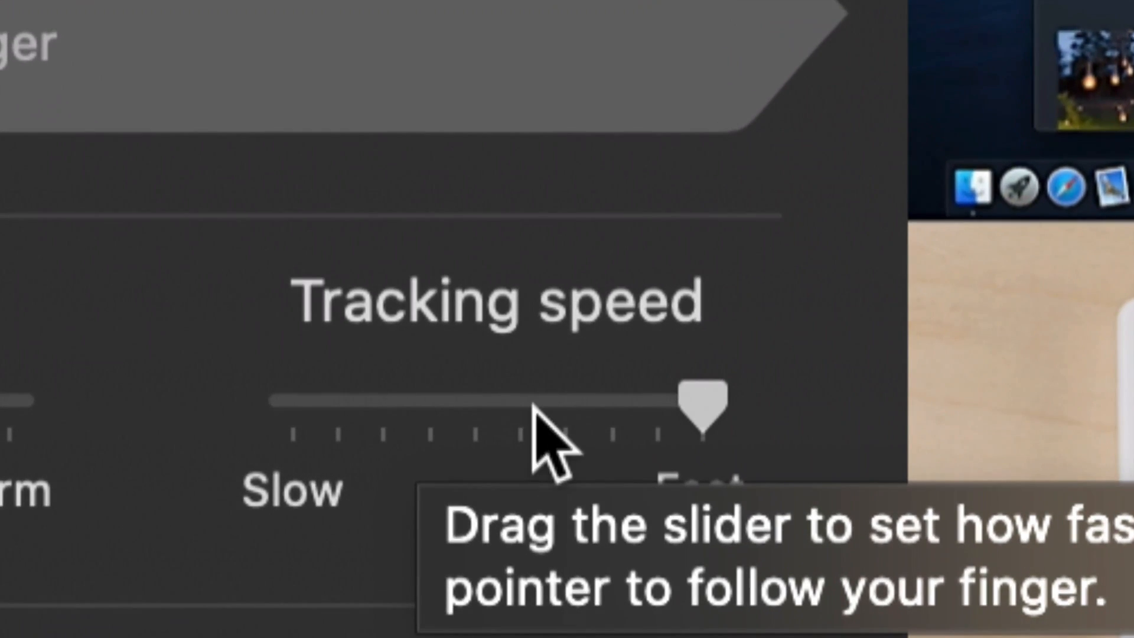
pyautogui.moveTo(701, 398); pyautogui.dragTo(332, 398)
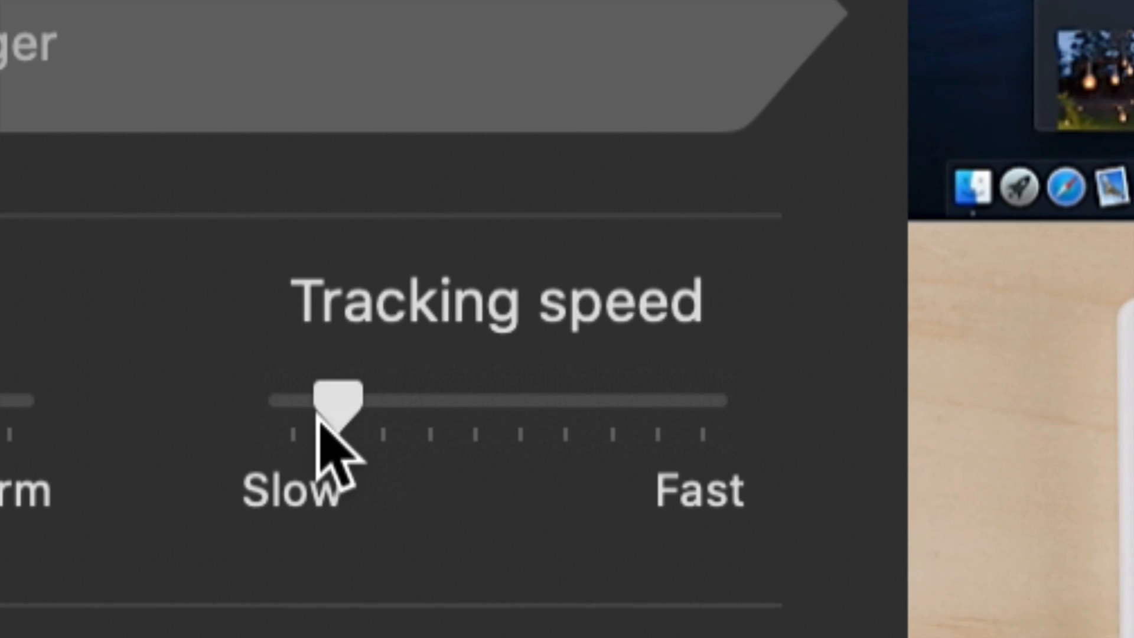
pyautogui.moveTo(336, 398); pyautogui.dragTo(289, 402)
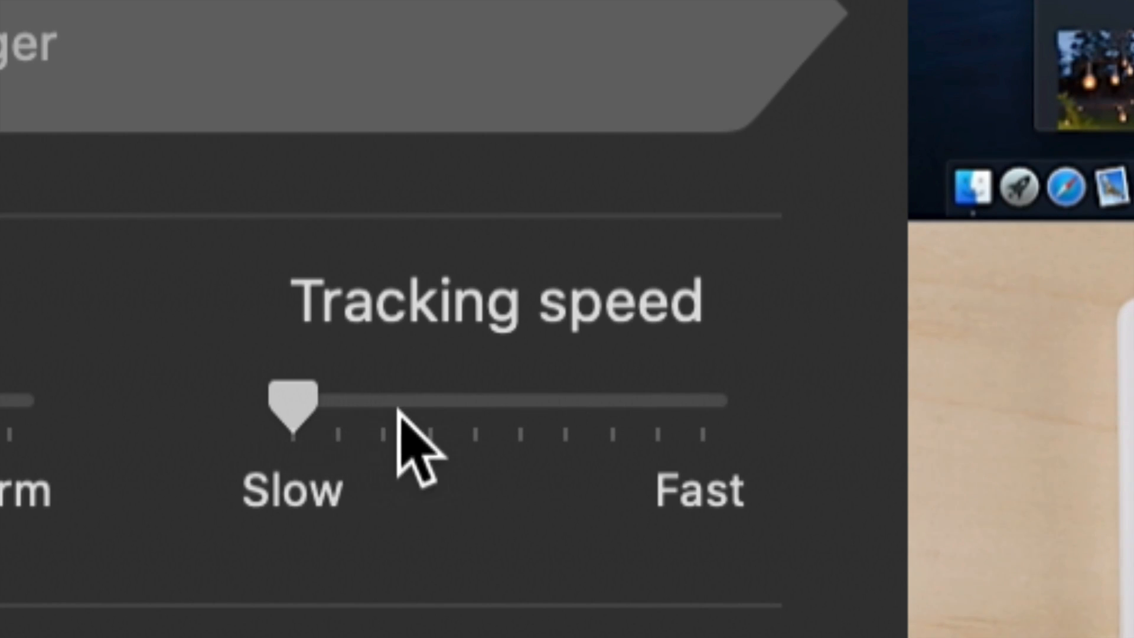
pyautogui.moveTo(525, 434)
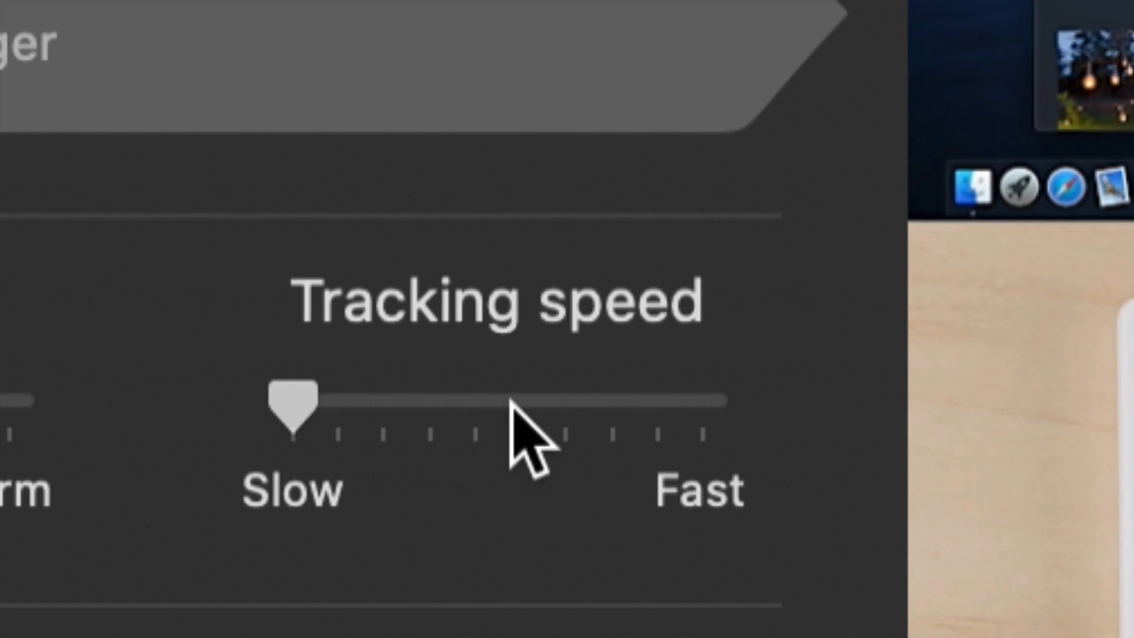
pyautogui.moveTo(292, 402); pyautogui.dragTo(521, 401)
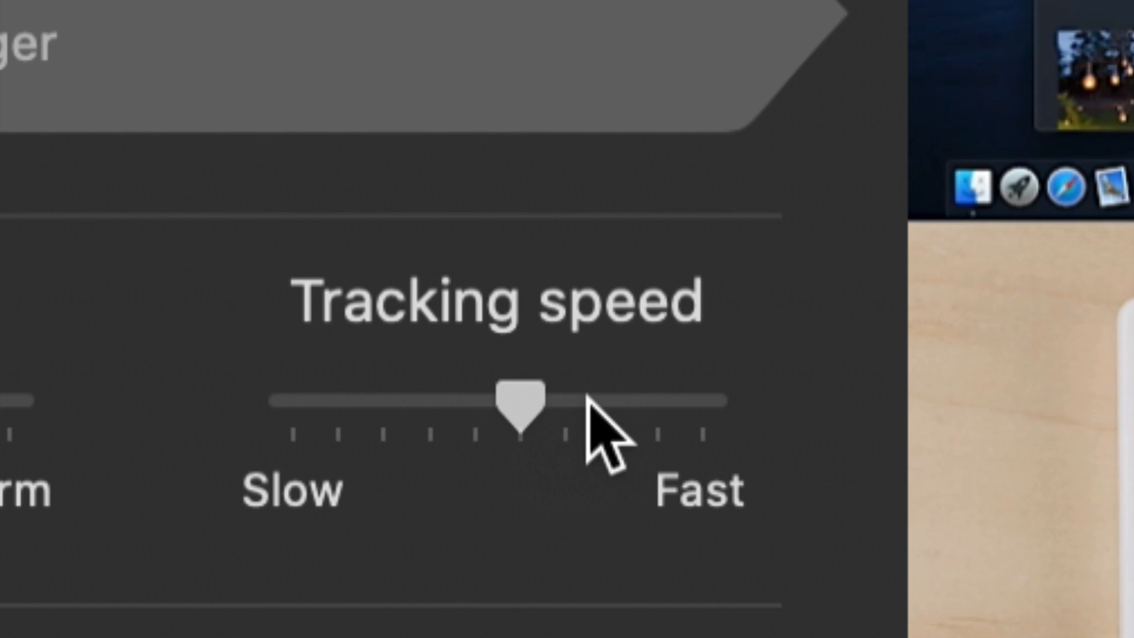
pyautogui.moveTo(521, 400); pyautogui.dragTo(655, 400)
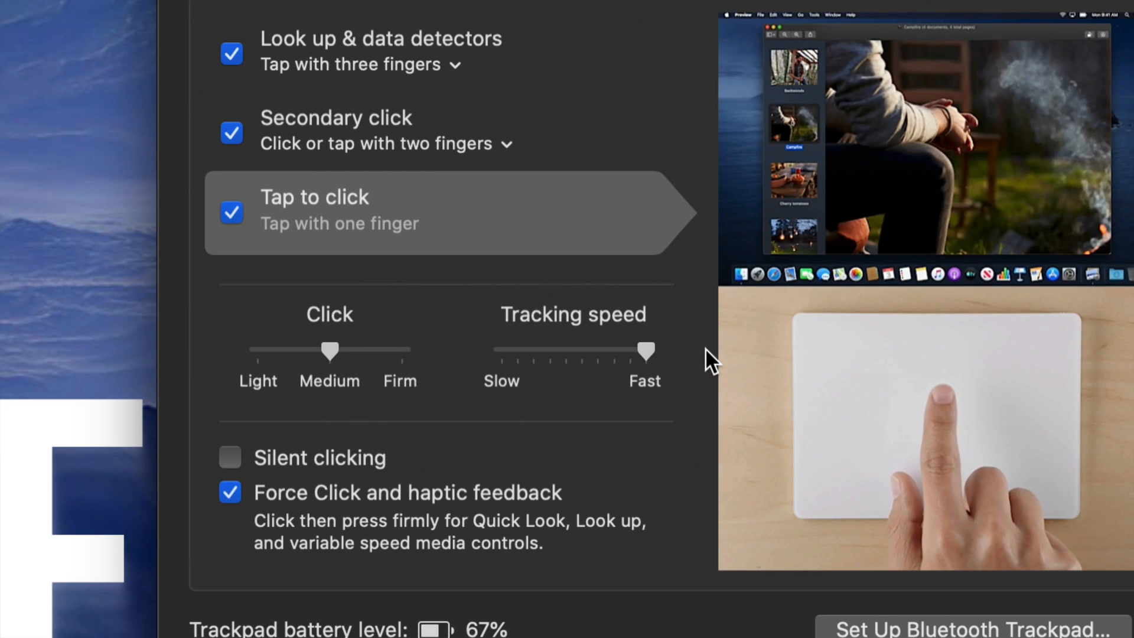
pyautogui.moveTo(563, 344)
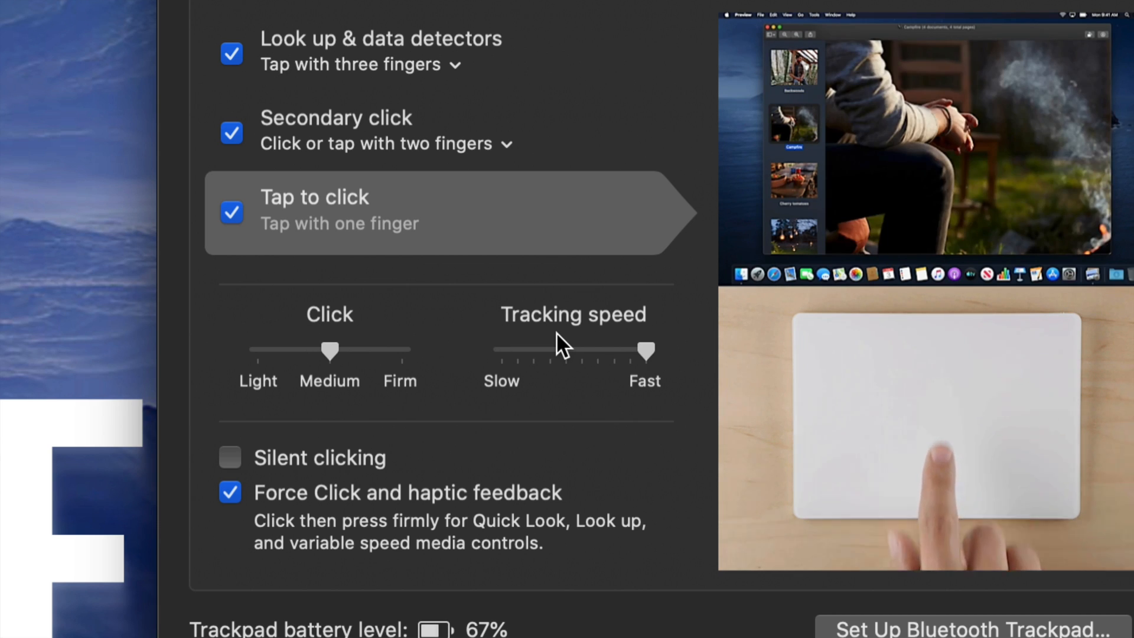
pyautogui.scroll(-3)
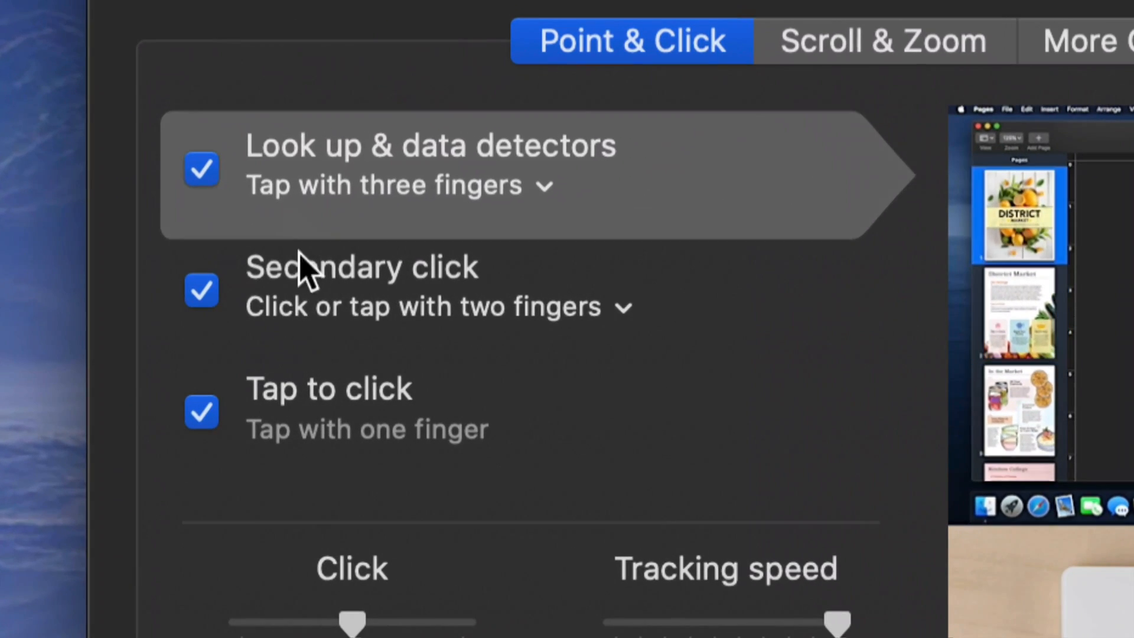
pyautogui.moveTo(564, 304)
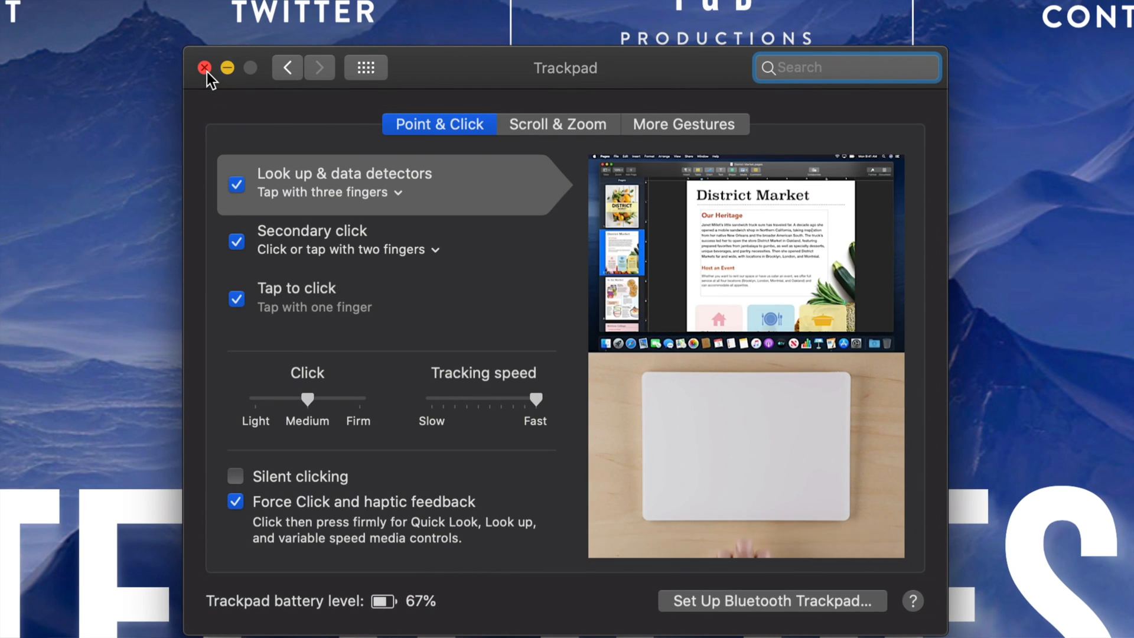
# Step: Close the Trackpad preferences window, leaving the Tech & Design site in Safari
pyautogui.click(205, 67)
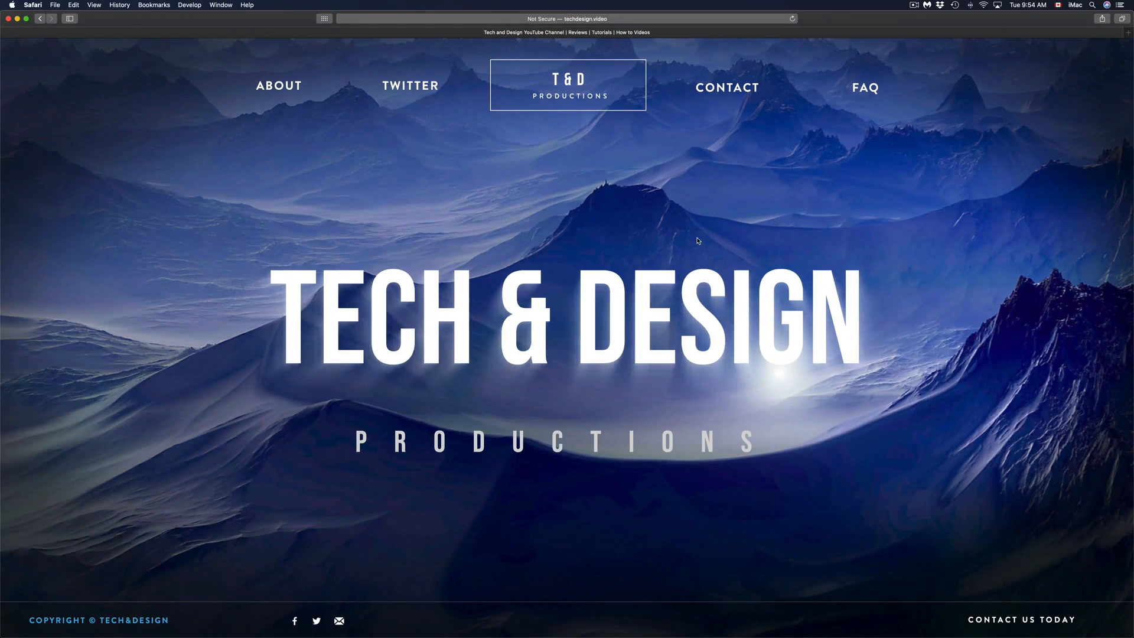
pyautogui.moveTo(594, 196)
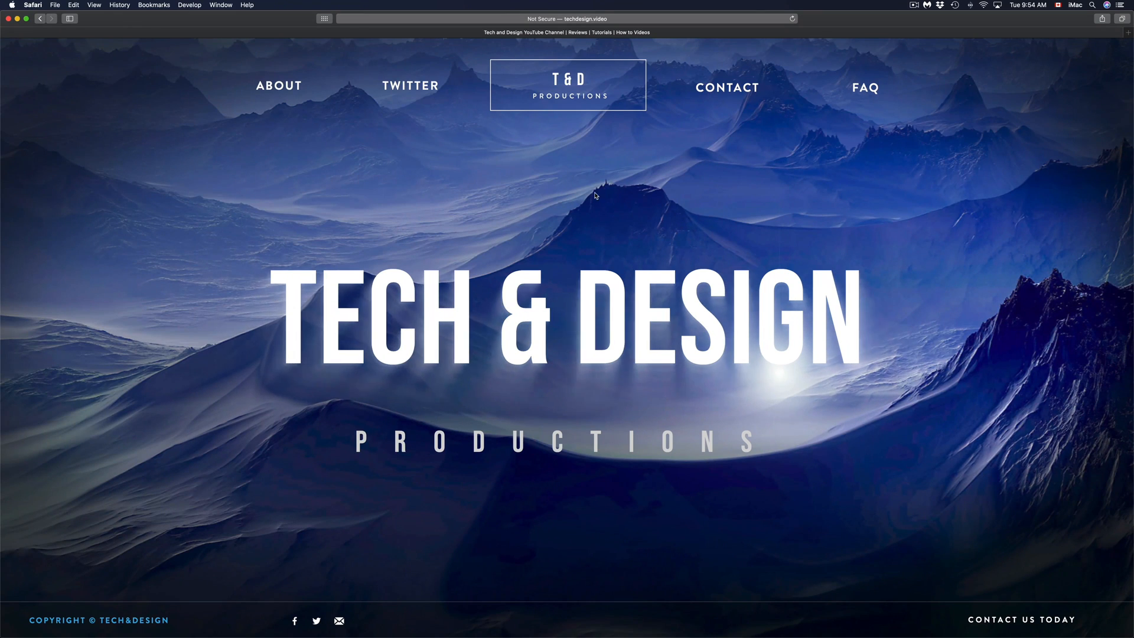
pyautogui.moveTo(600, 245)
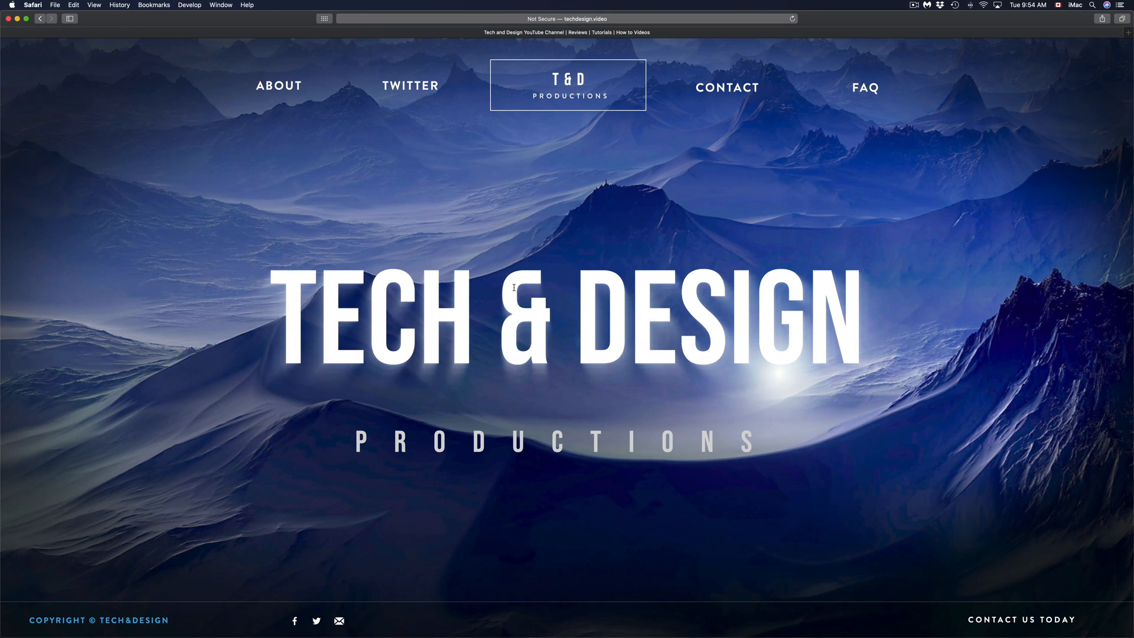
pyautogui.moveTo(741, 209)
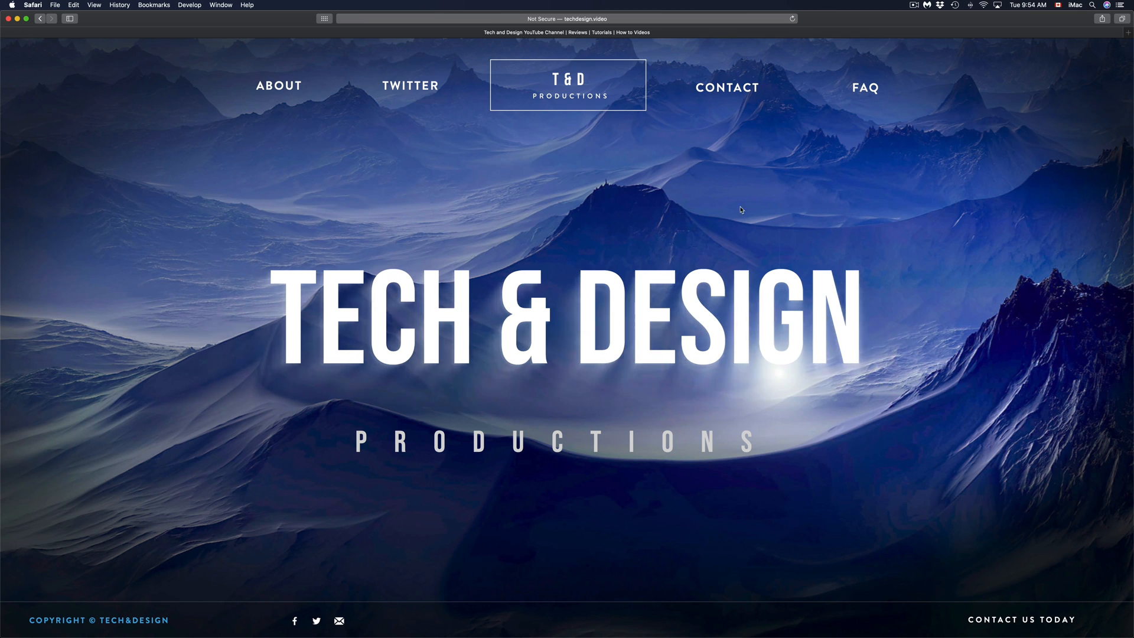
pyautogui.moveTo(809, 201)
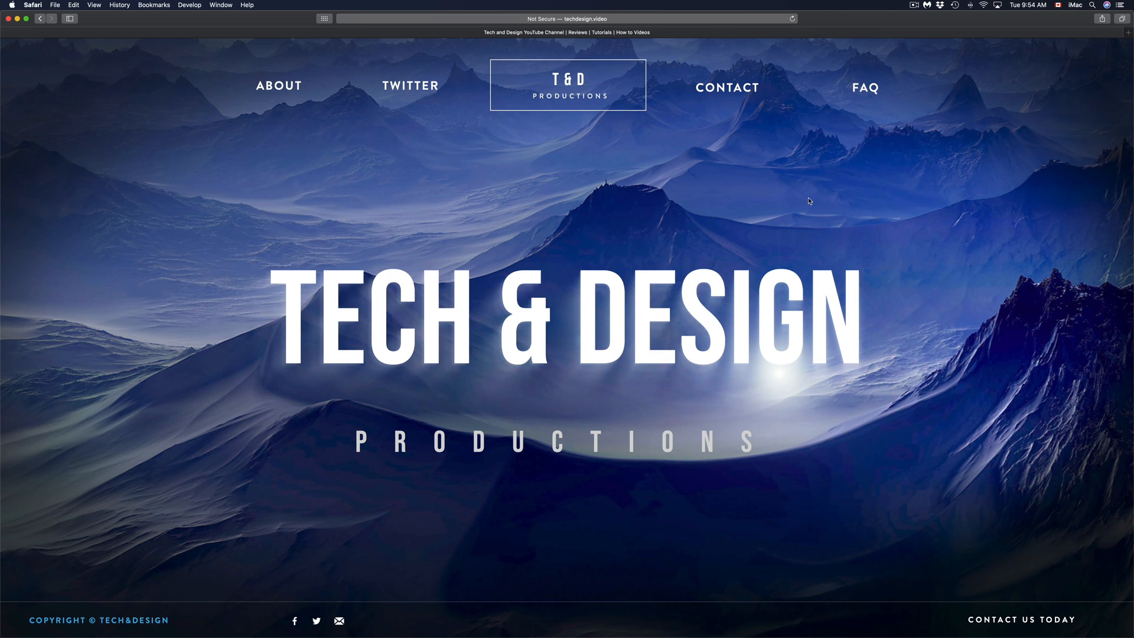